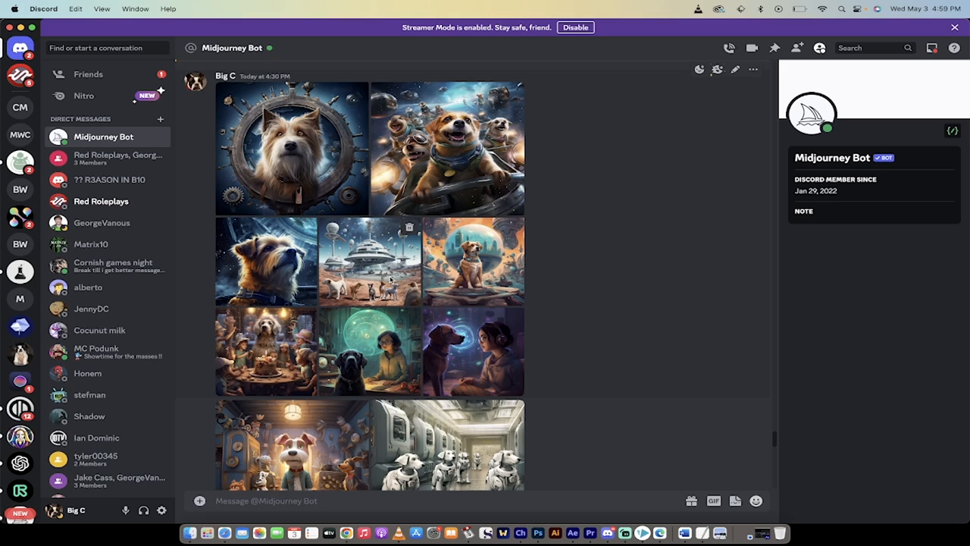
Step: Run /settings and toggle RAW Mode off and on, keeping the --v 5.1 --style raw suffix
scroll(down, 3)
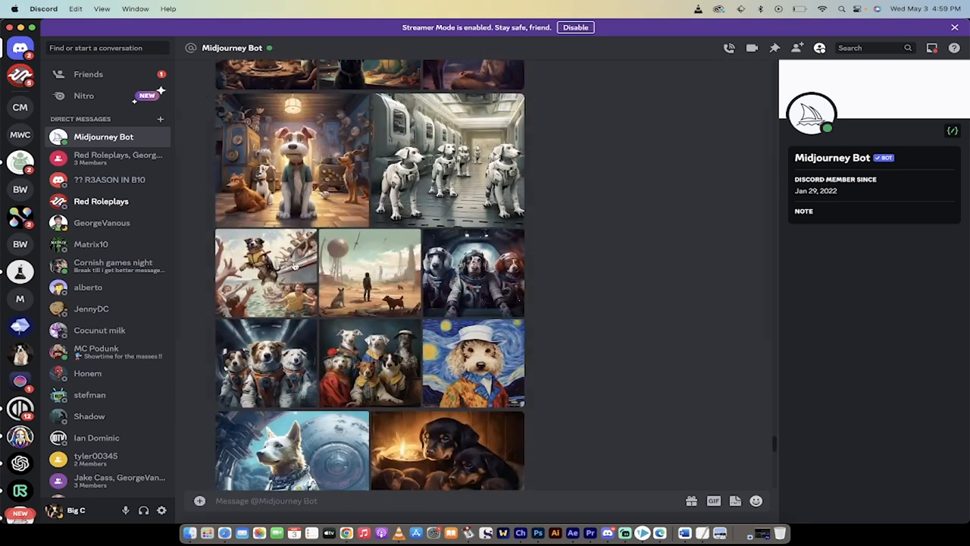
scroll(down, 3)
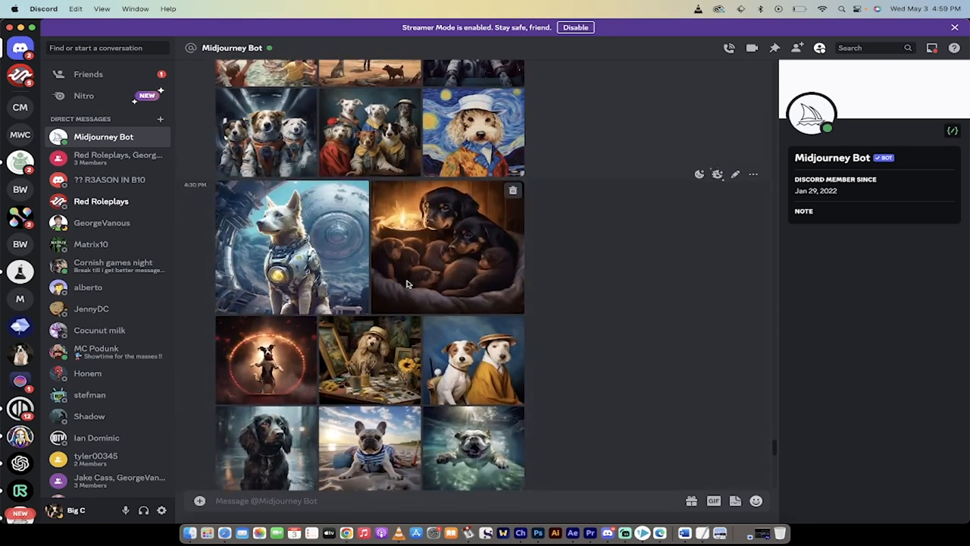
scroll(down, 3)
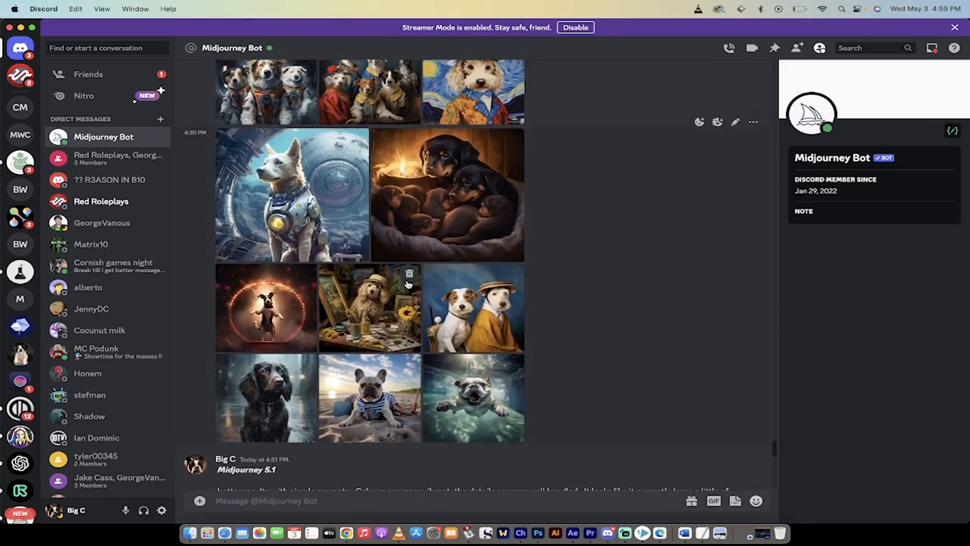
scroll(up, 3)
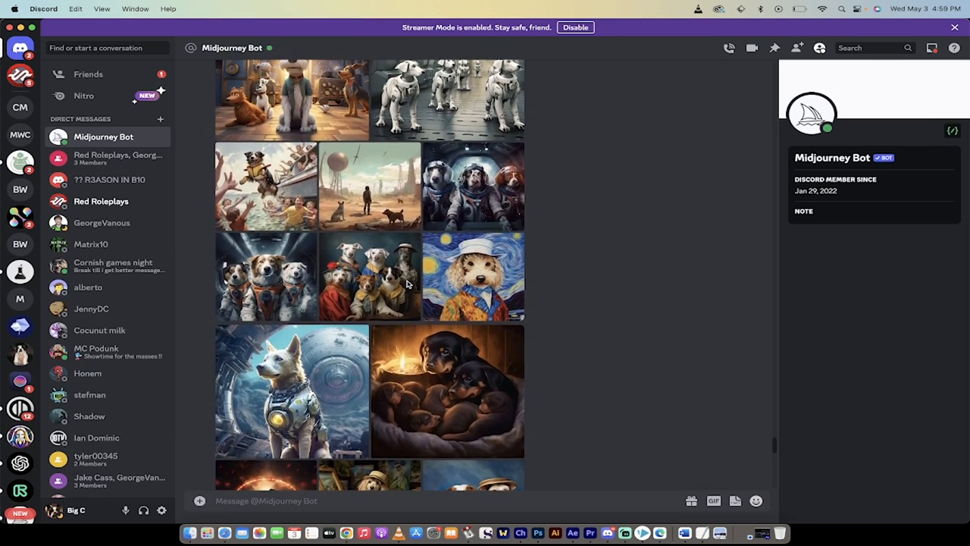
scroll(down, 3)
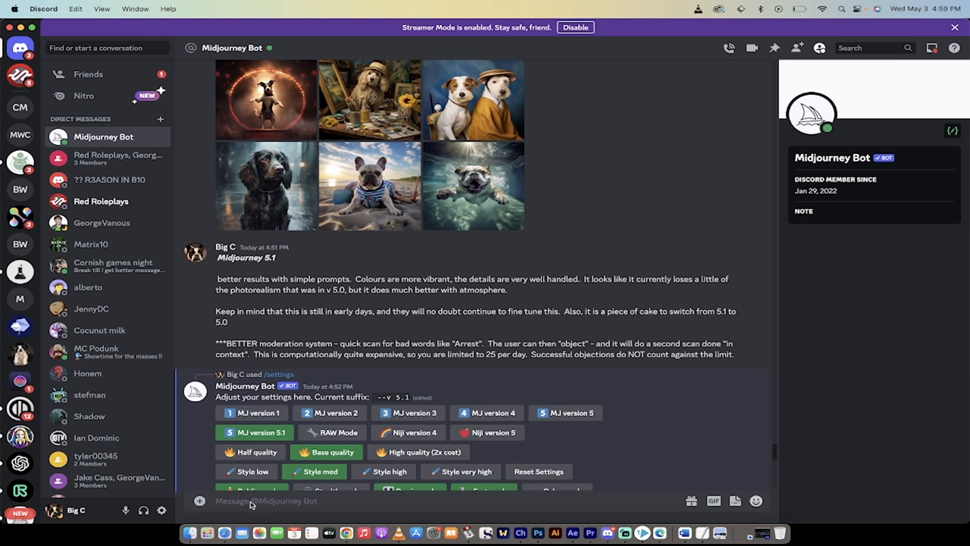
text(/settings)
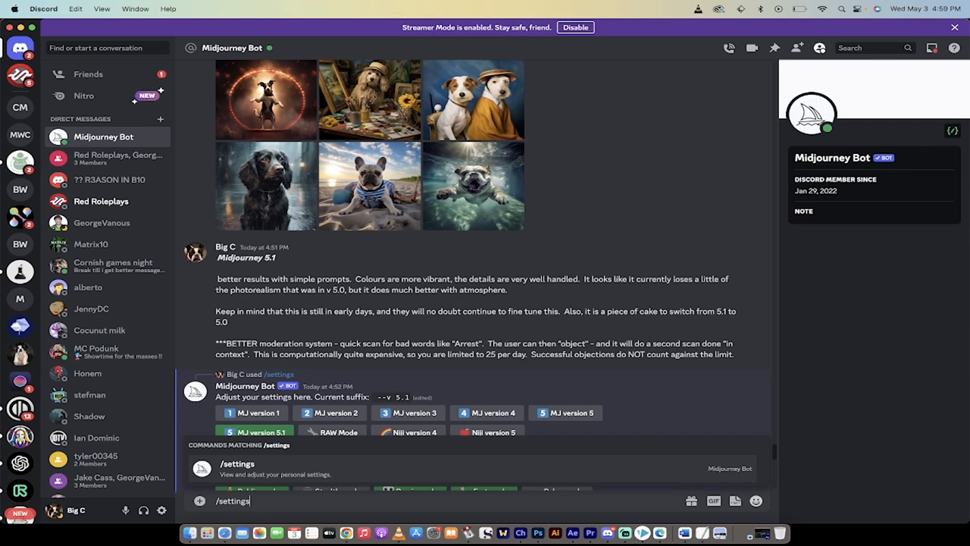
key(Return)
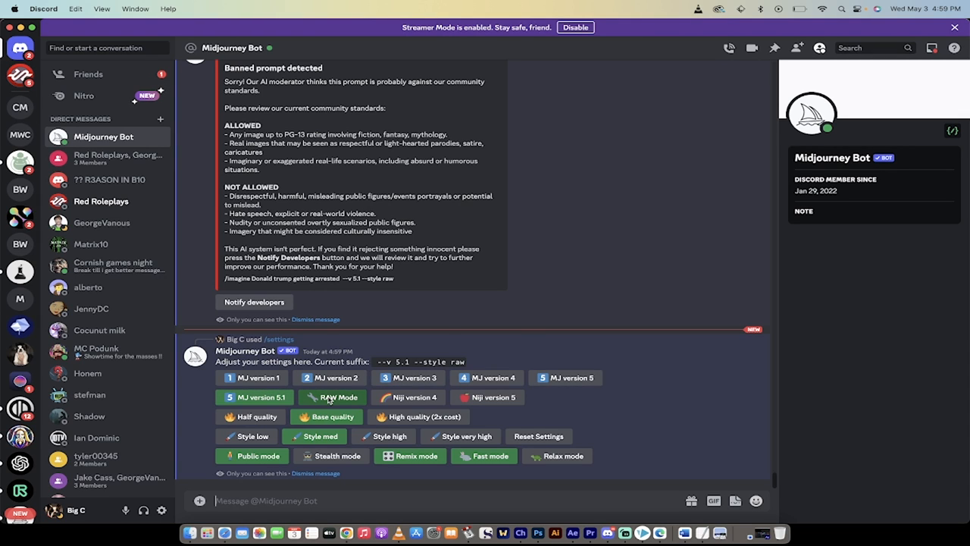
click(332, 396)
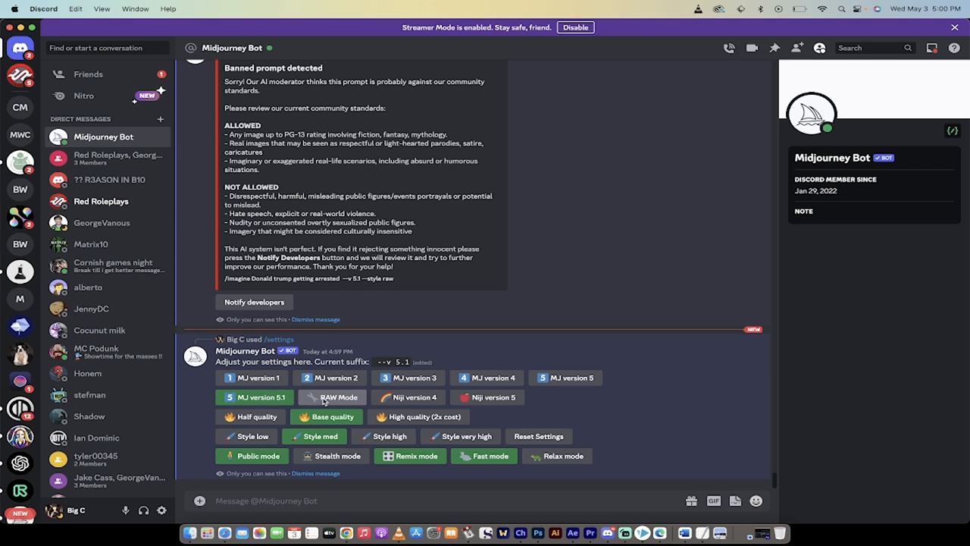
click(331, 397)
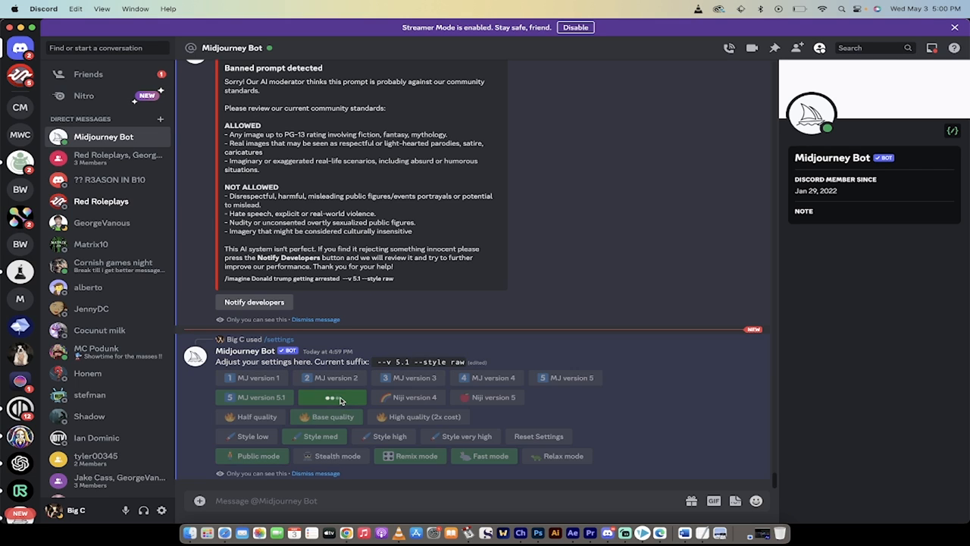
click(332, 398)
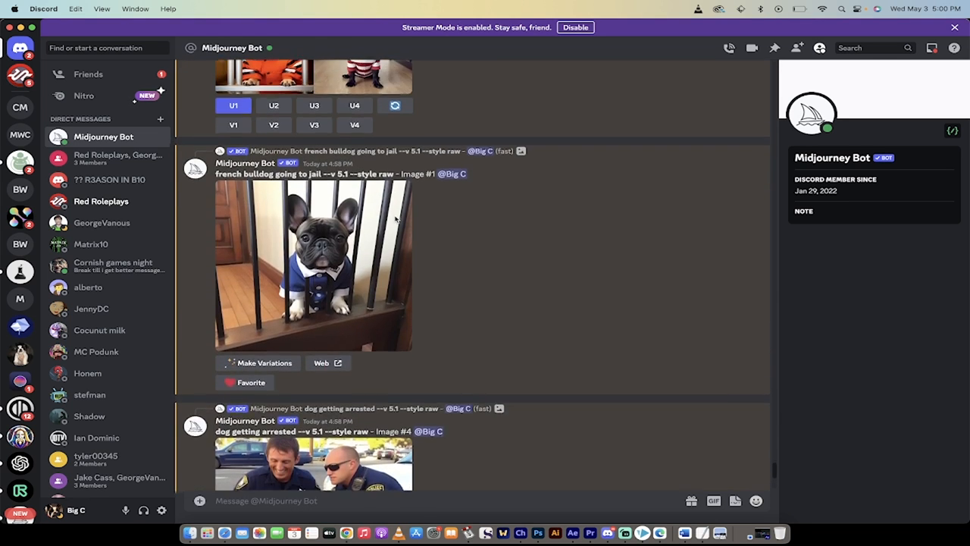
scroll(up, 3)
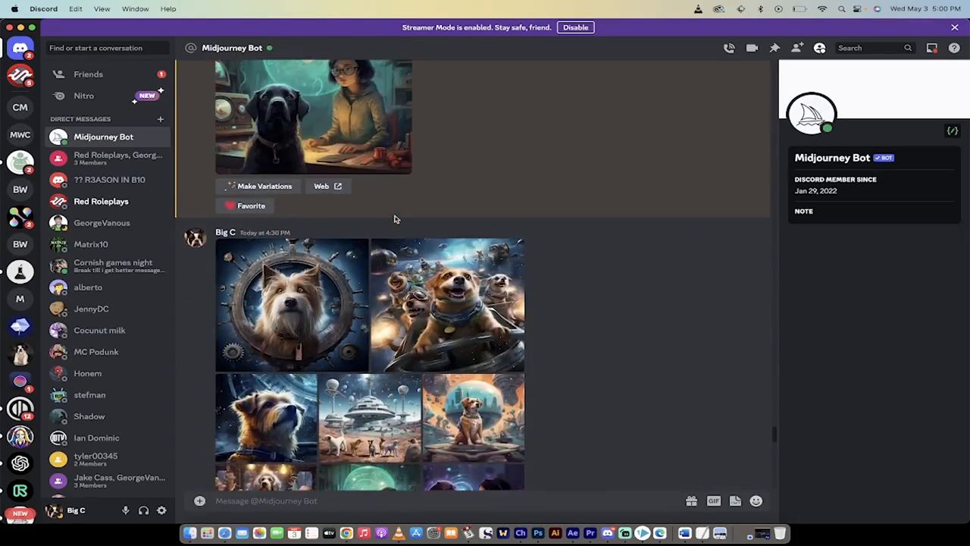
Step: Enlarge the porthole dog image and step through the pictures to the birthday cake dog
click(292, 306)
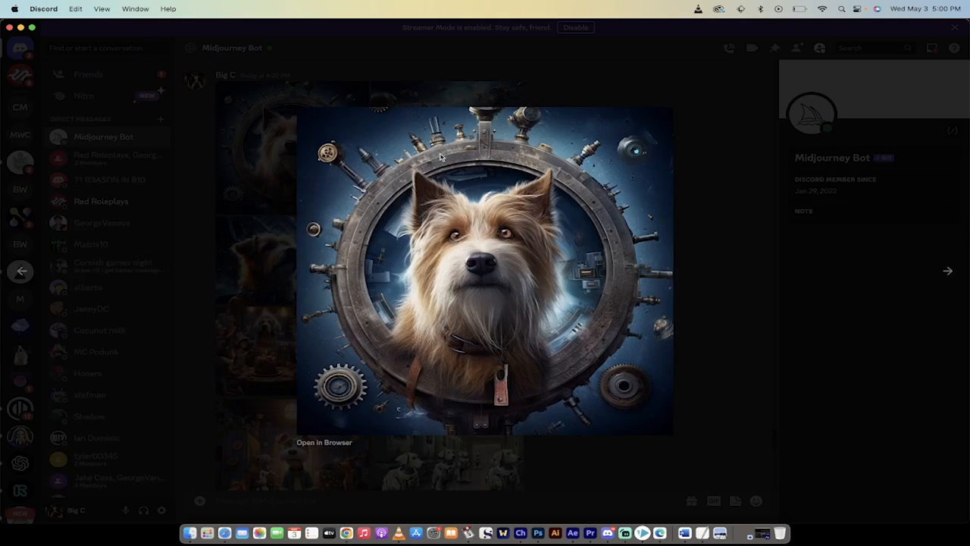
mouse_move(606, 282)
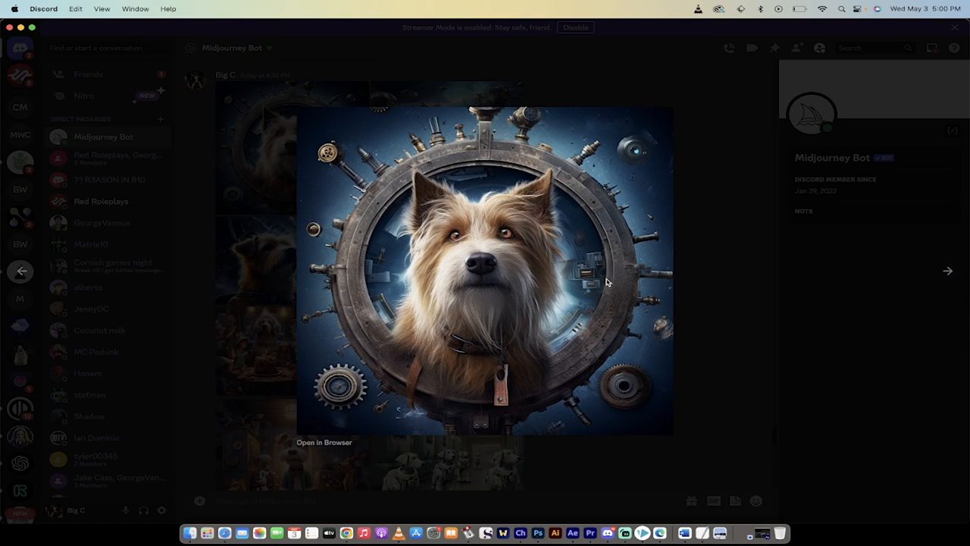
click(947, 271)
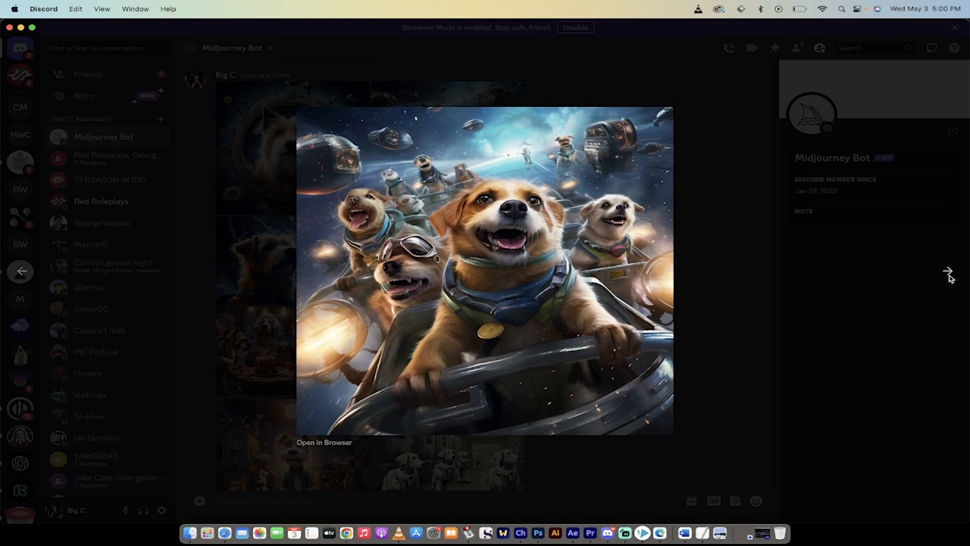
click(948, 273)
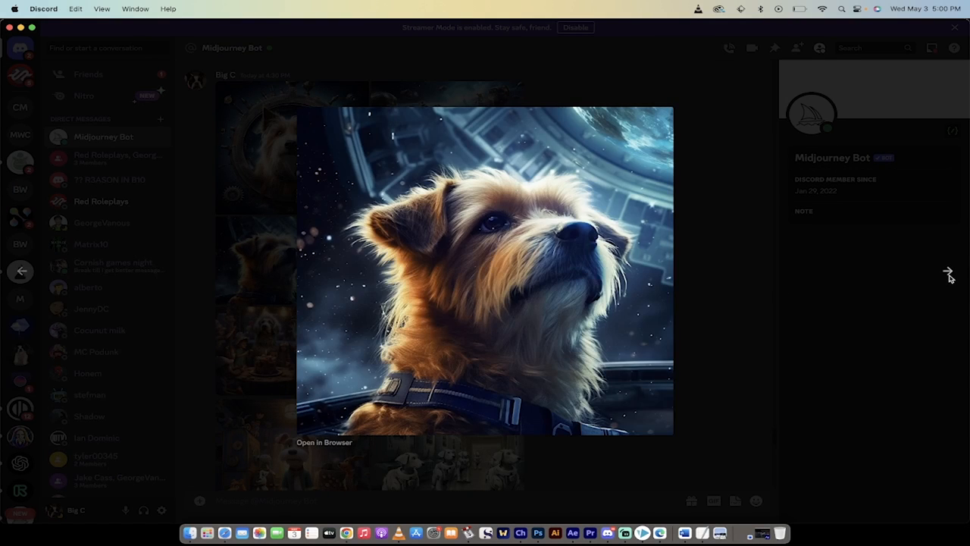
click(948, 271)
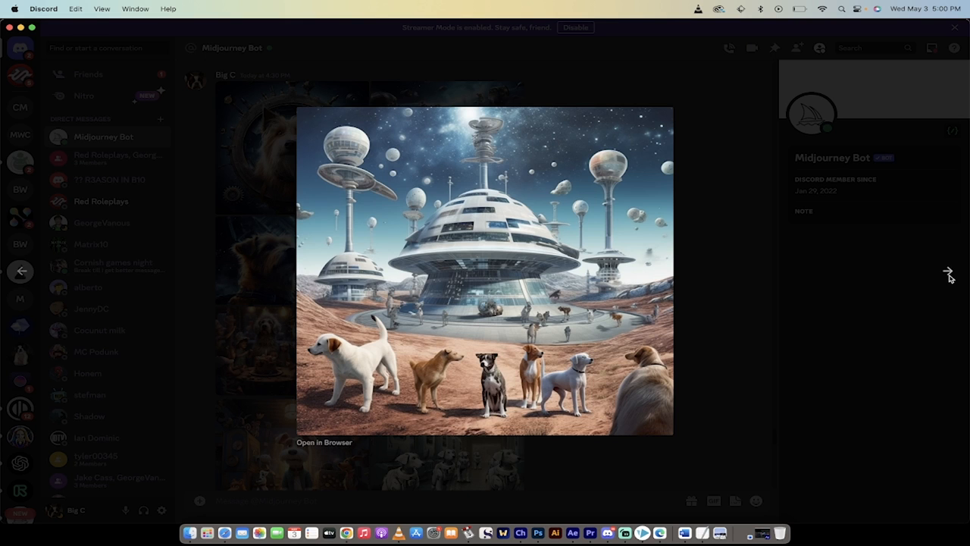
click(948, 272)
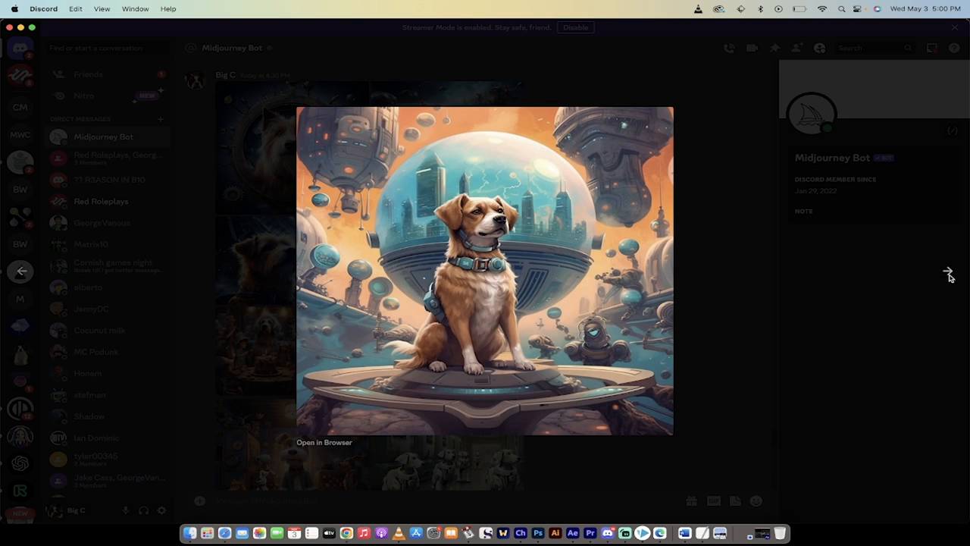
click(948, 274)
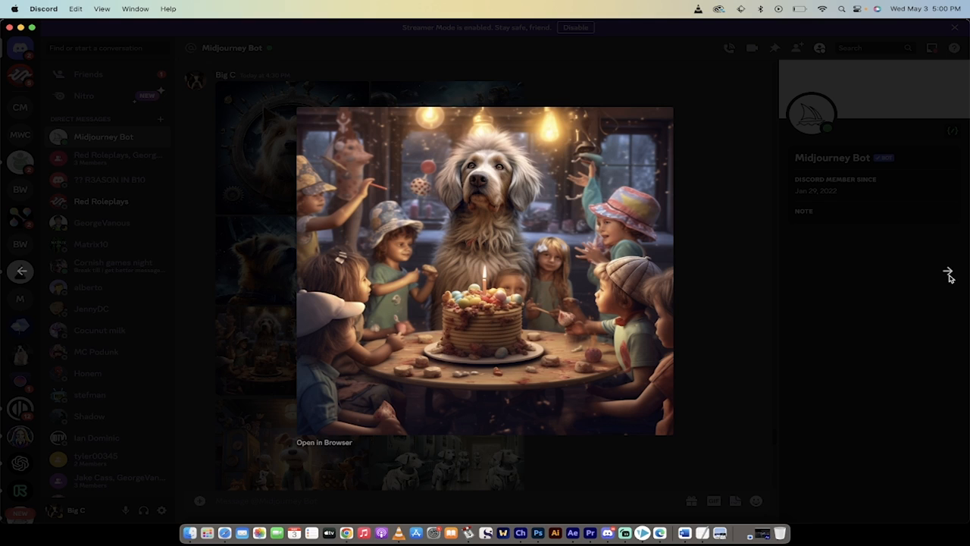
mouse_move(499, 293)
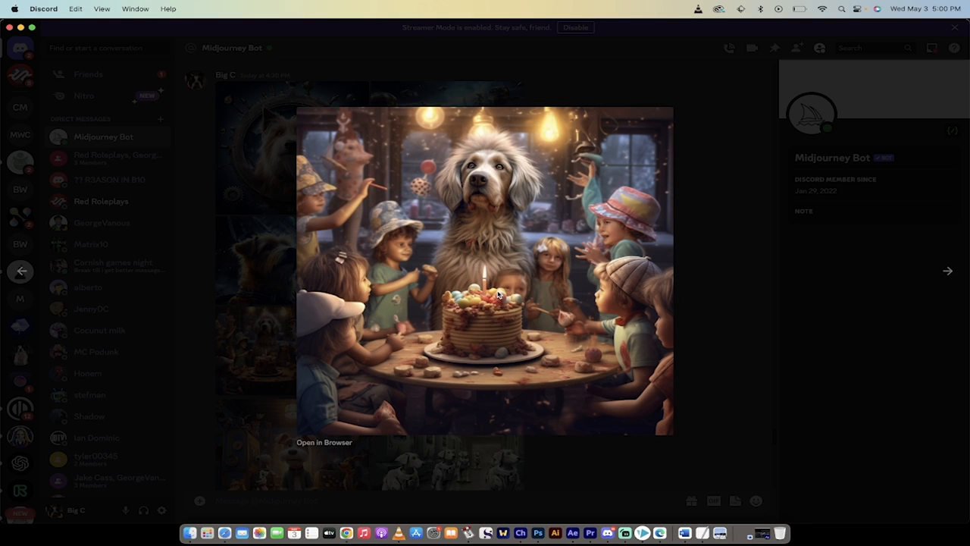
mouse_move(608, 234)
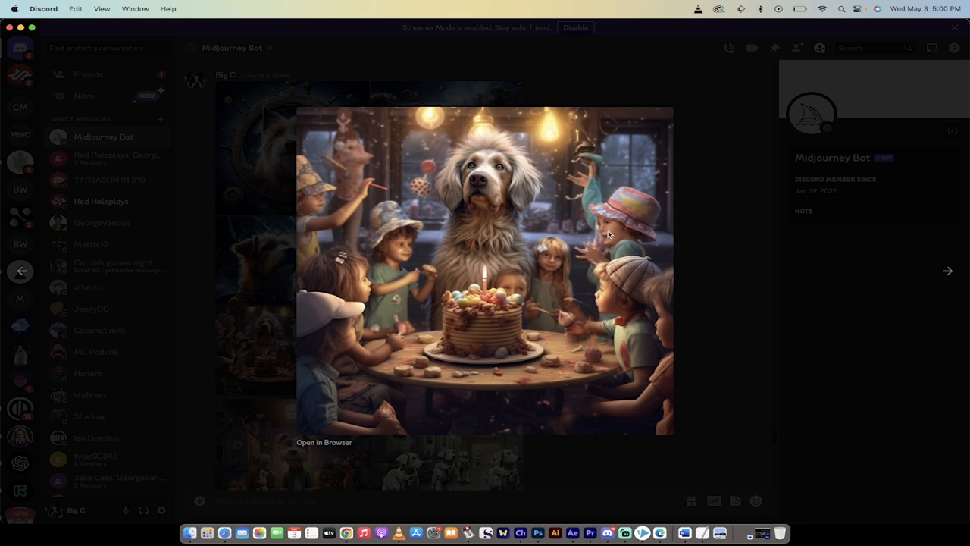
mouse_move(787, 259)
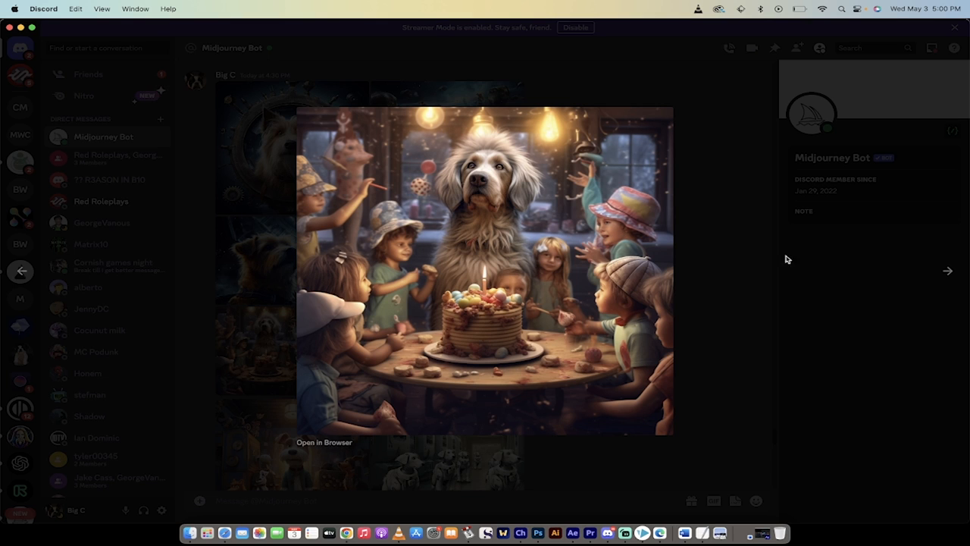
Step: Advance to the dog-with-girl and headphones pictures, then close and enlarge the cartoon terrier
click(947, 271)
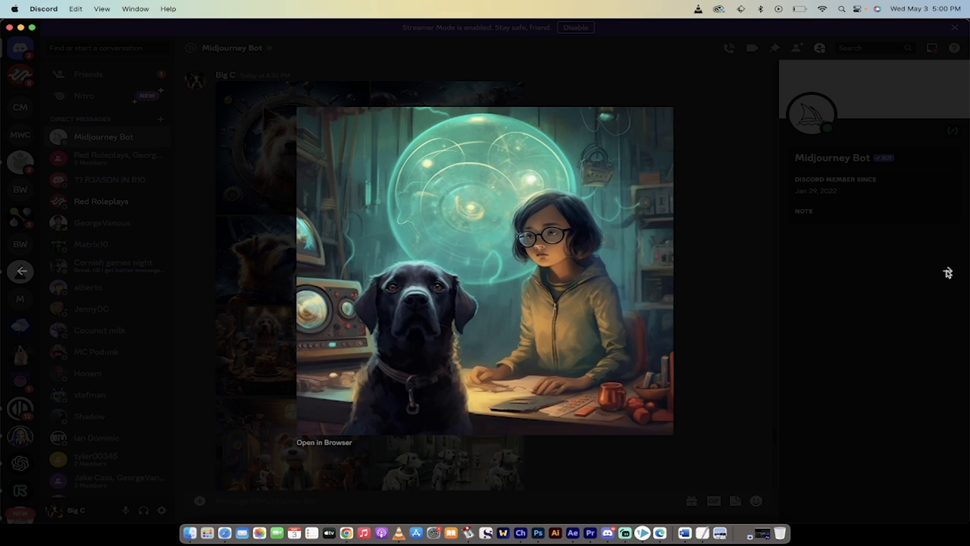
mouse_move(557, 271)
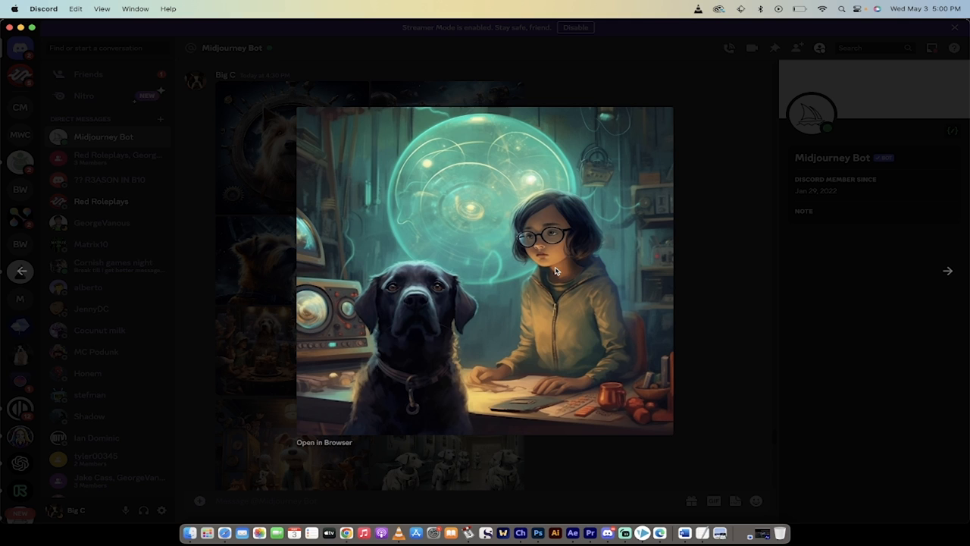
click(947, 270)
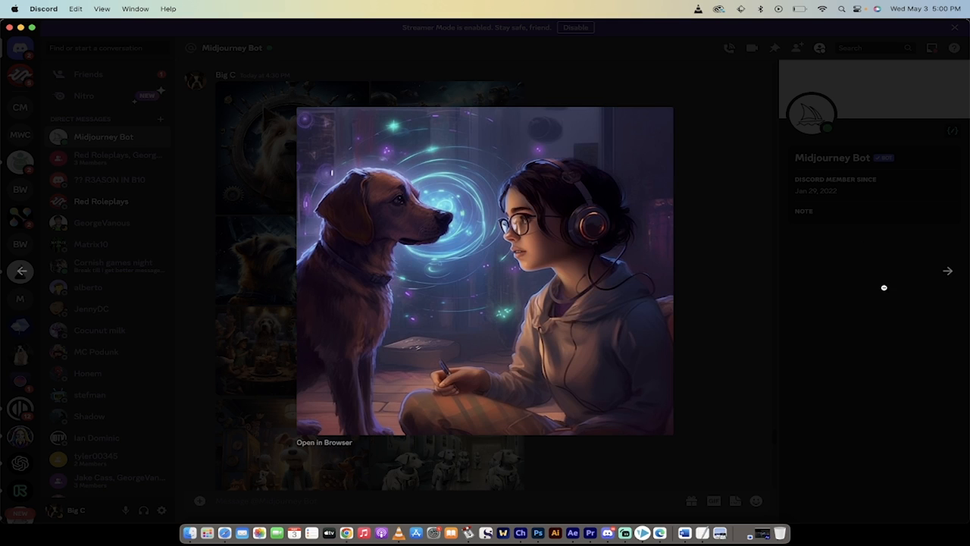
mouse_move(885, 290)
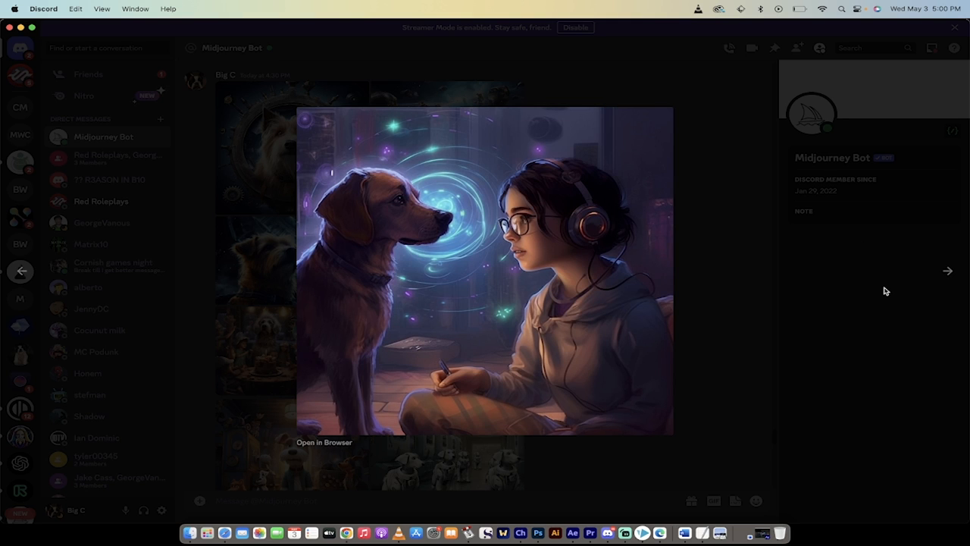
click(947, 271)
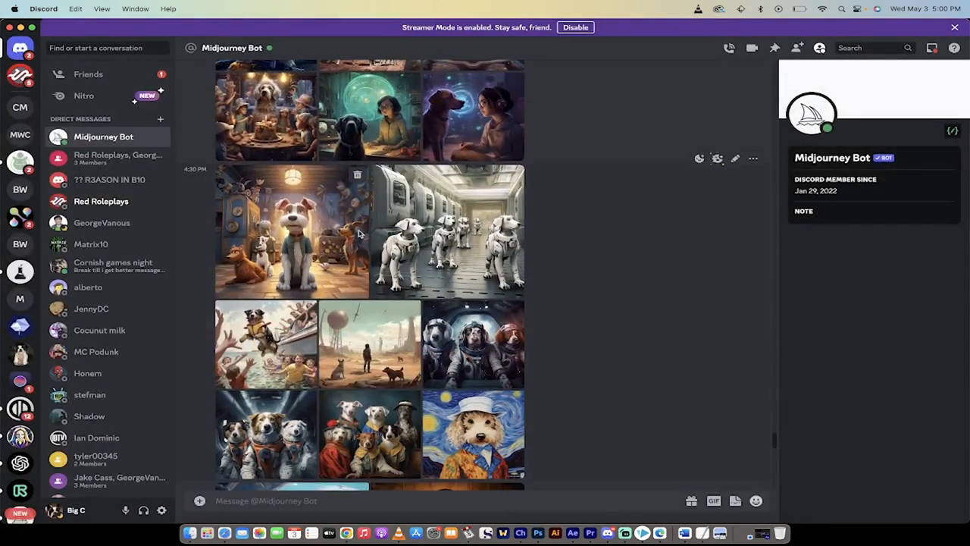
click(292, 231)
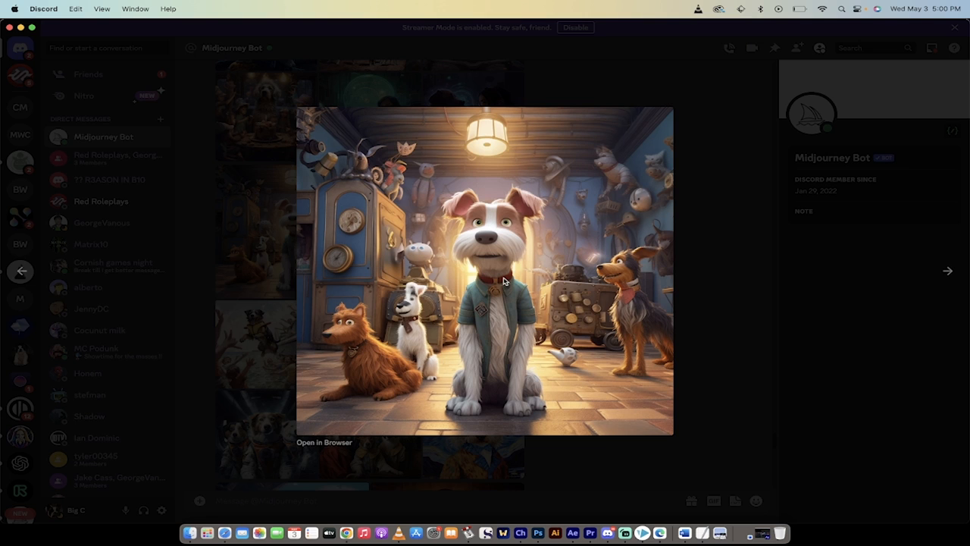
Step: View the next dog image, then the Van Gogh style dog picture and the one after it
click(947, 270)
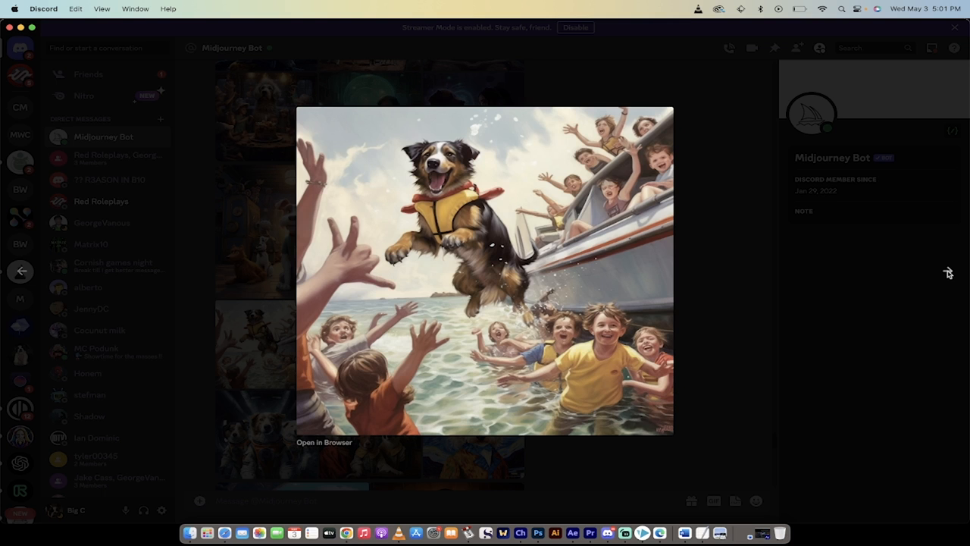
mouse_move(536, 359)
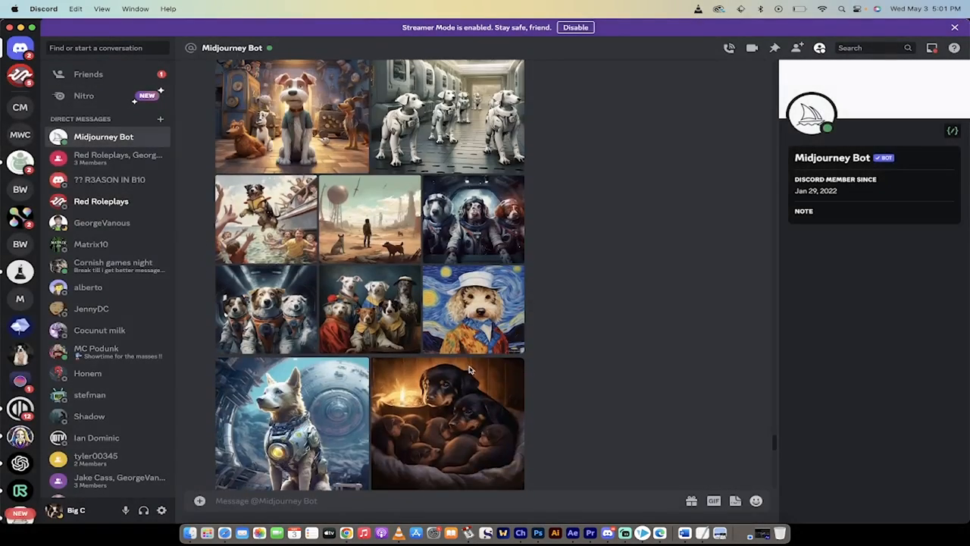
click(474, 309)
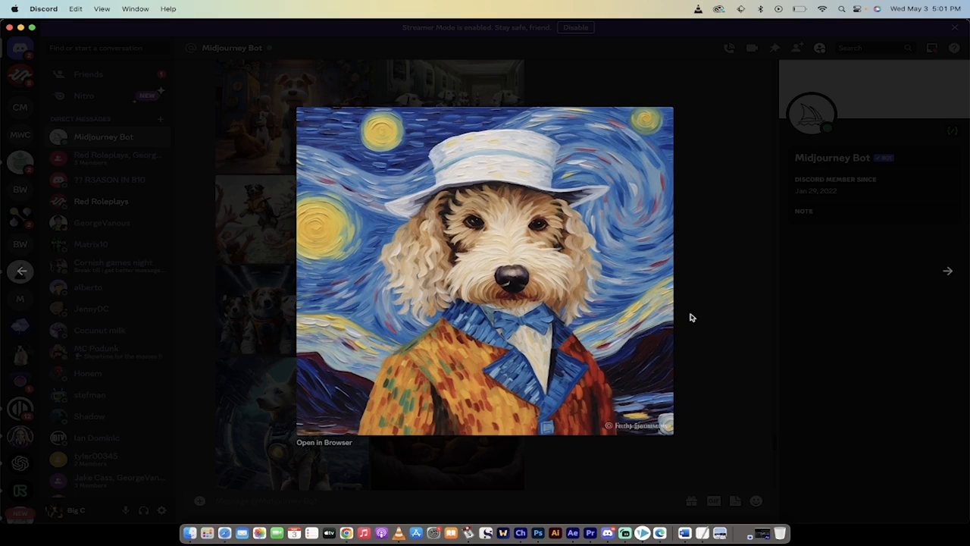
click(947, 270)
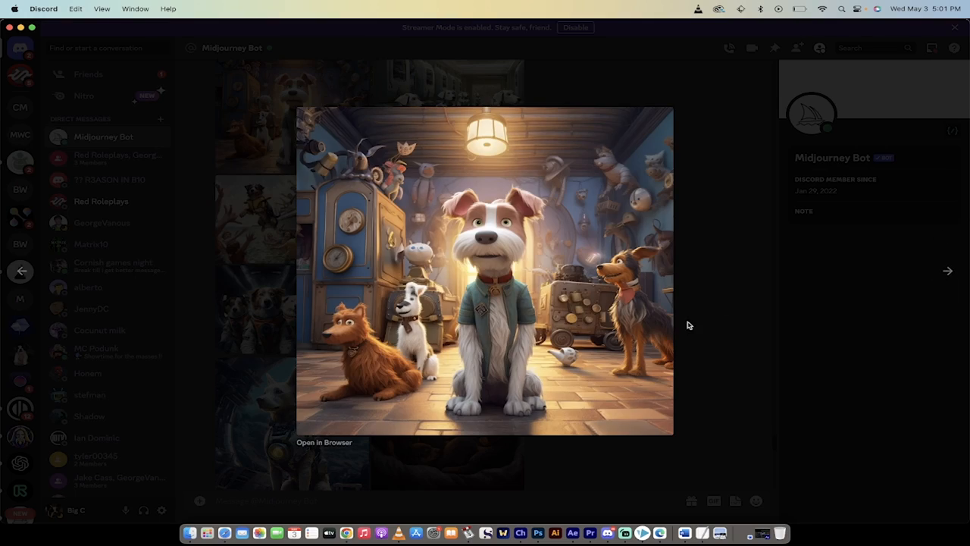
click(690, 326)
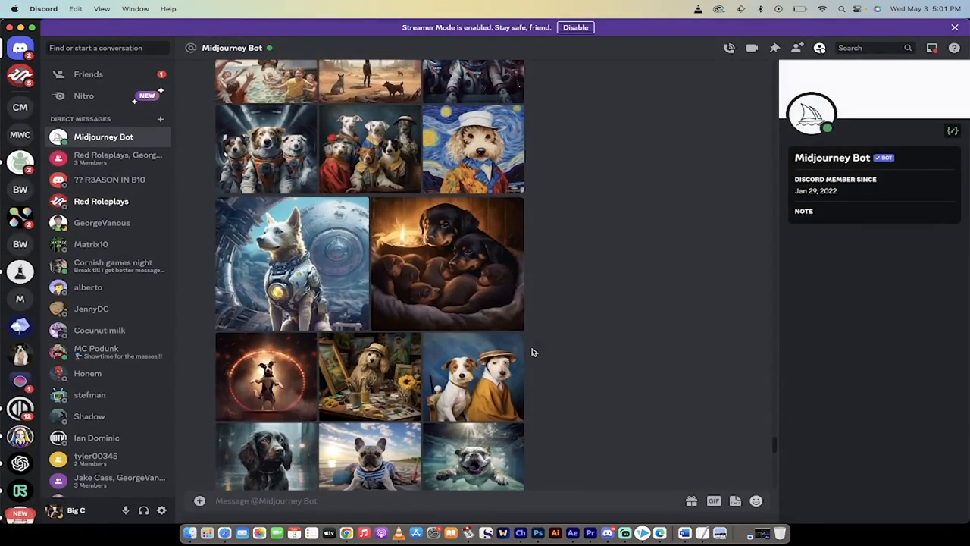
Step: Enlarge the rottweiler puppies and painter dog pictures, then return to the chat
click(447, 263)
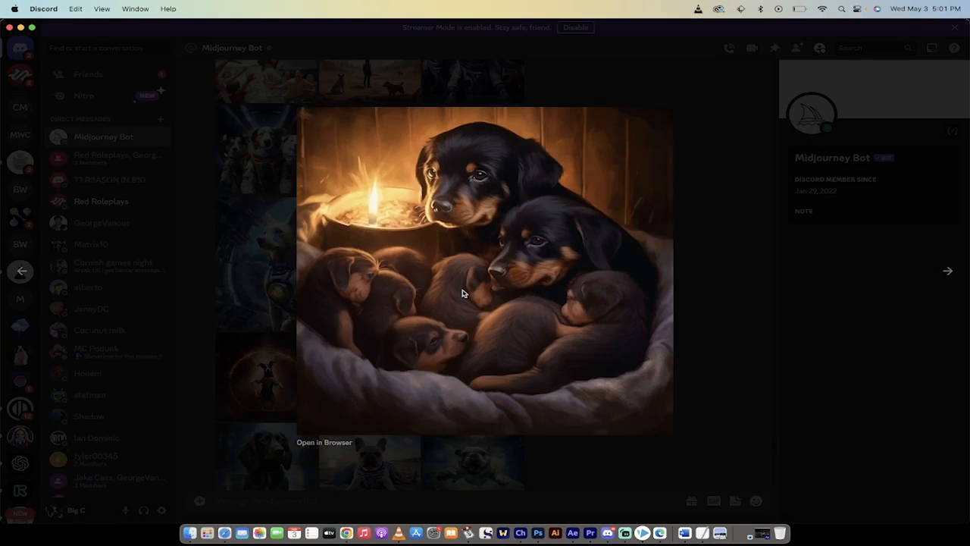
mouse_move(520, 243)
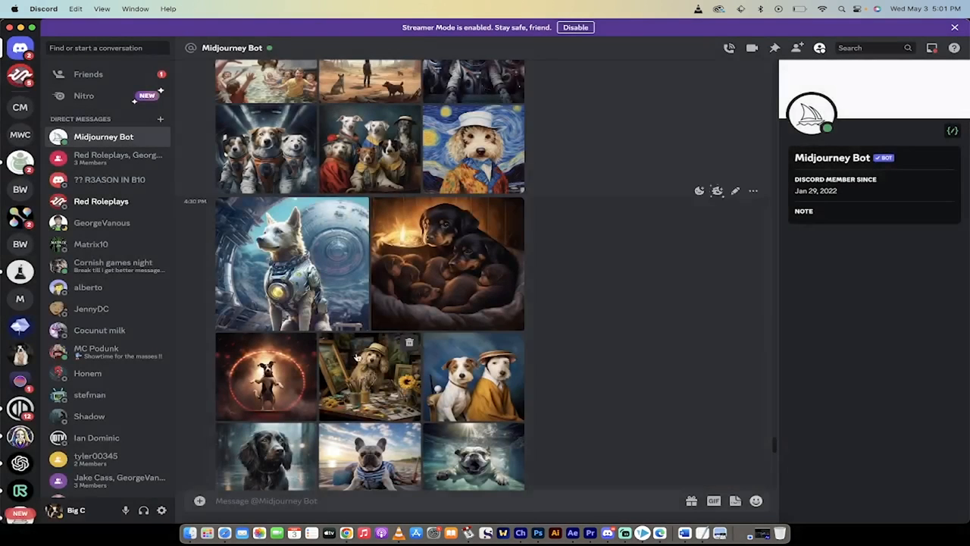
scroll(down, 3)
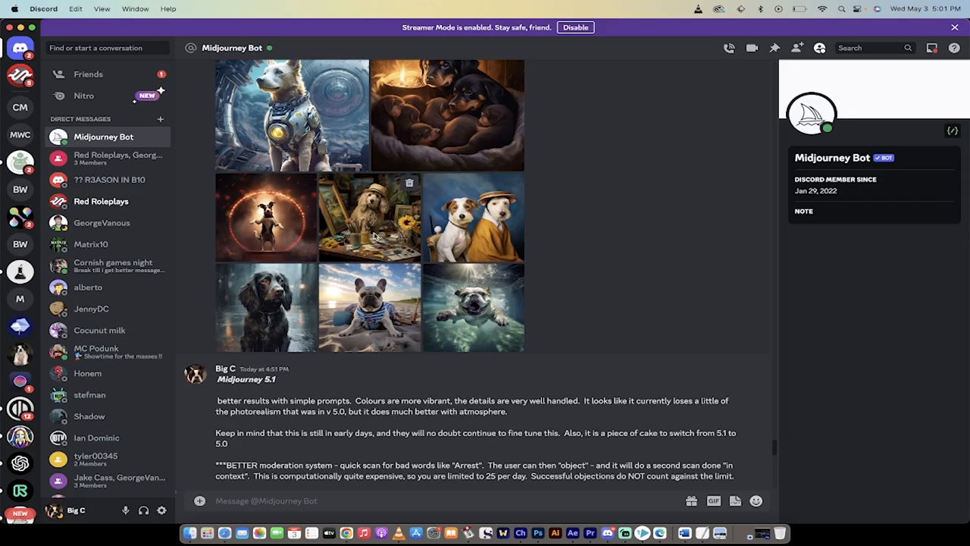
click(369, 218)
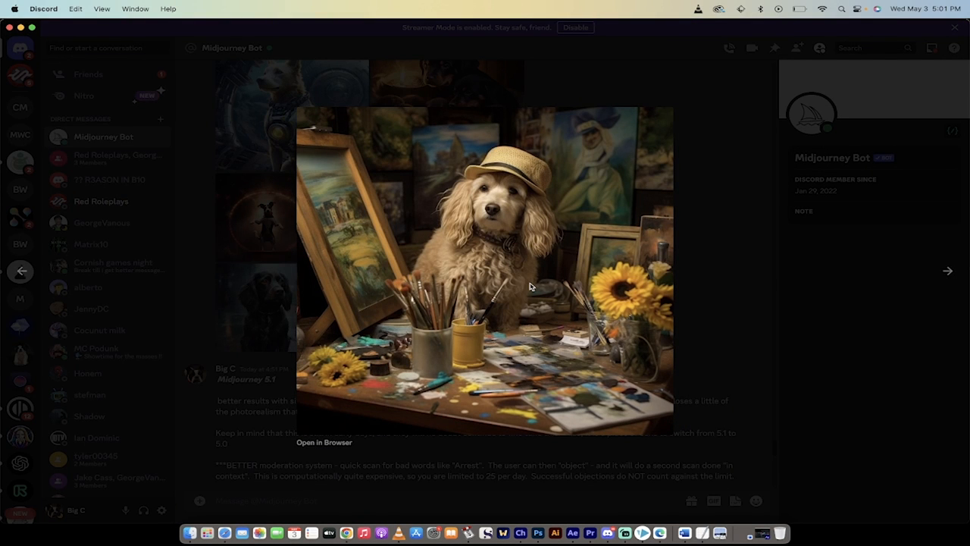
mouse_move(948, 273)
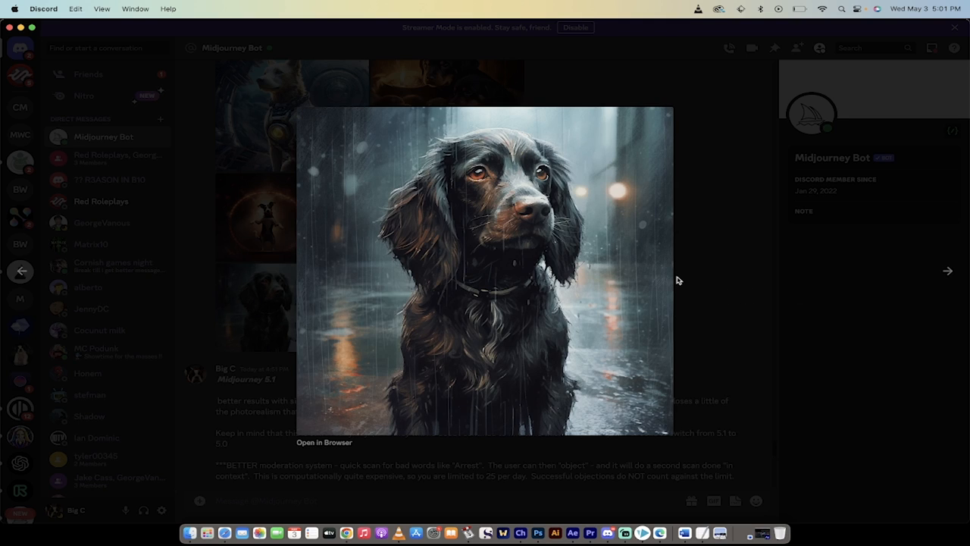
click(677, 280)
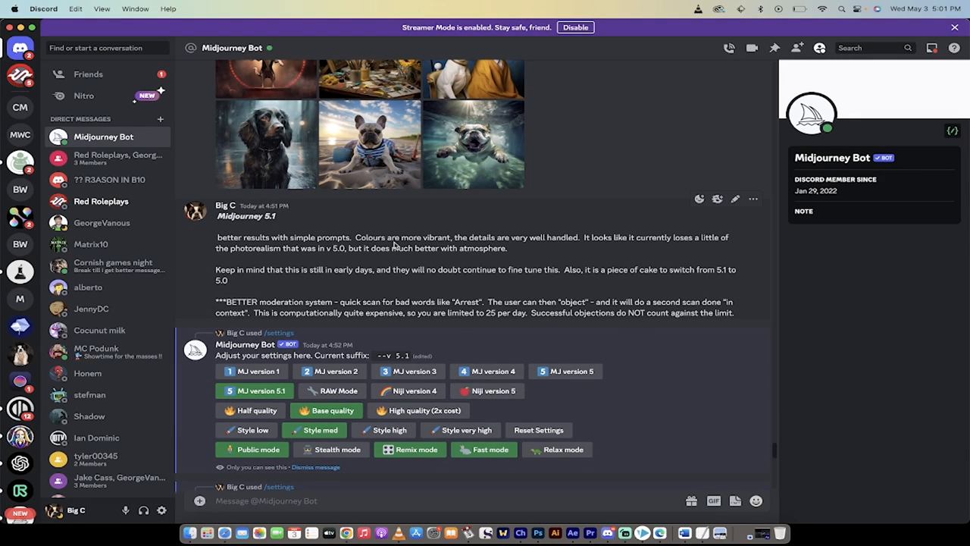
mouse_move(480, 257)
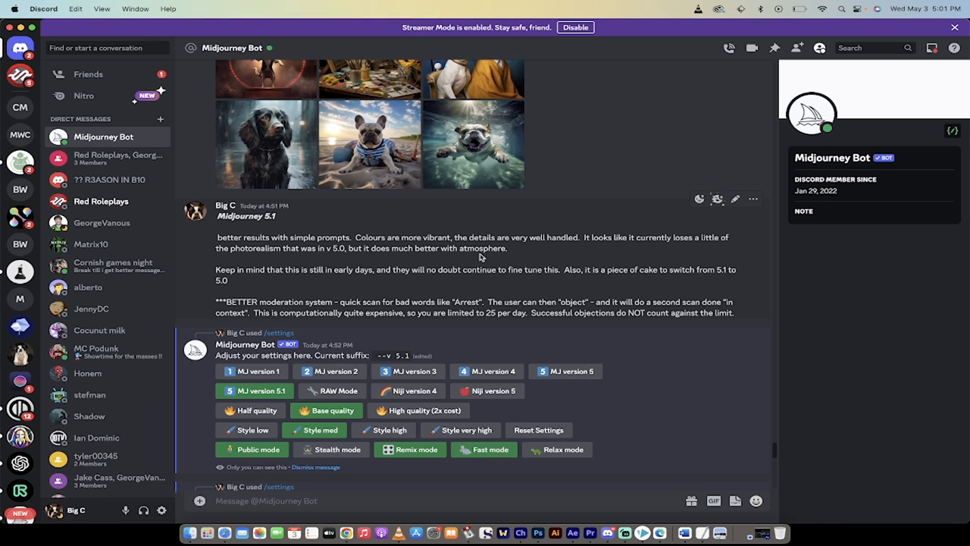
mouse_move(499, 263)
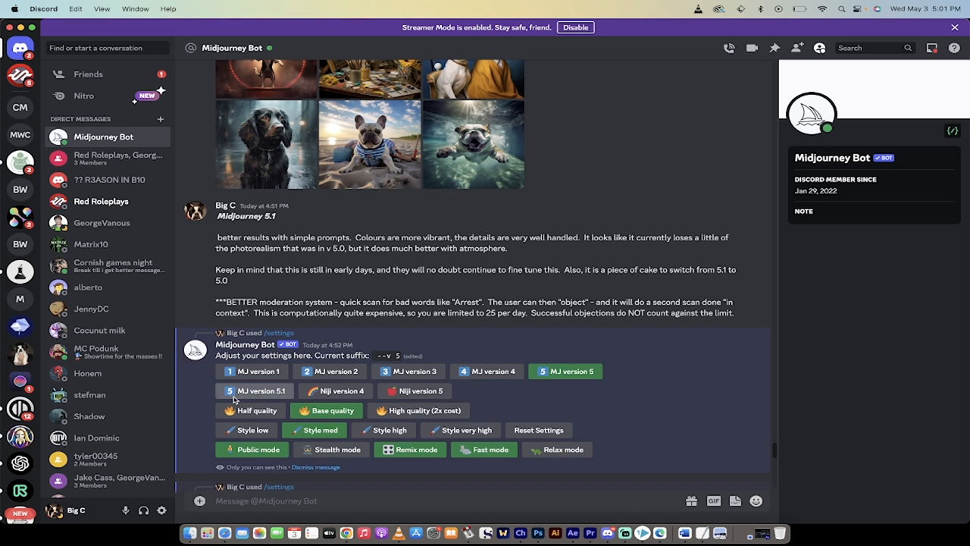
click(253, 390)
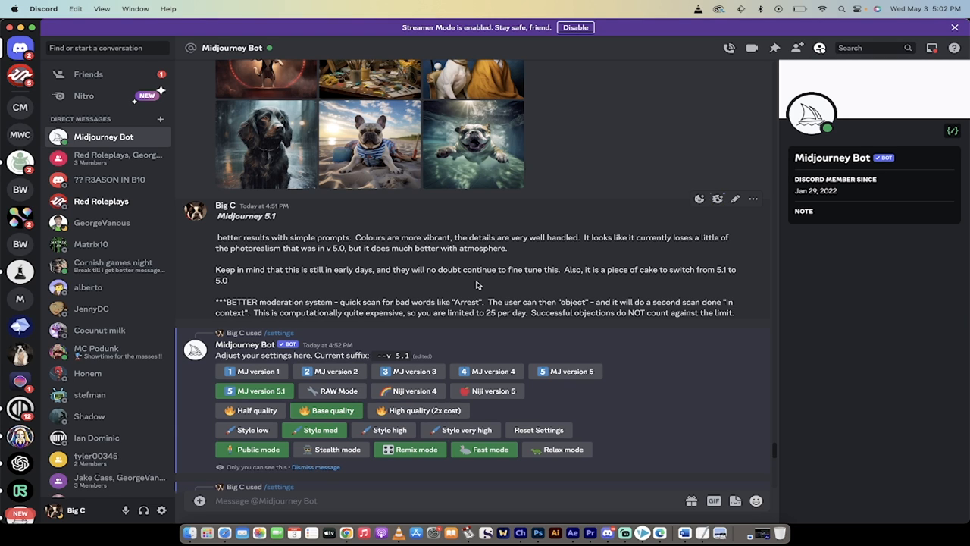
mouse_move(501, 281)
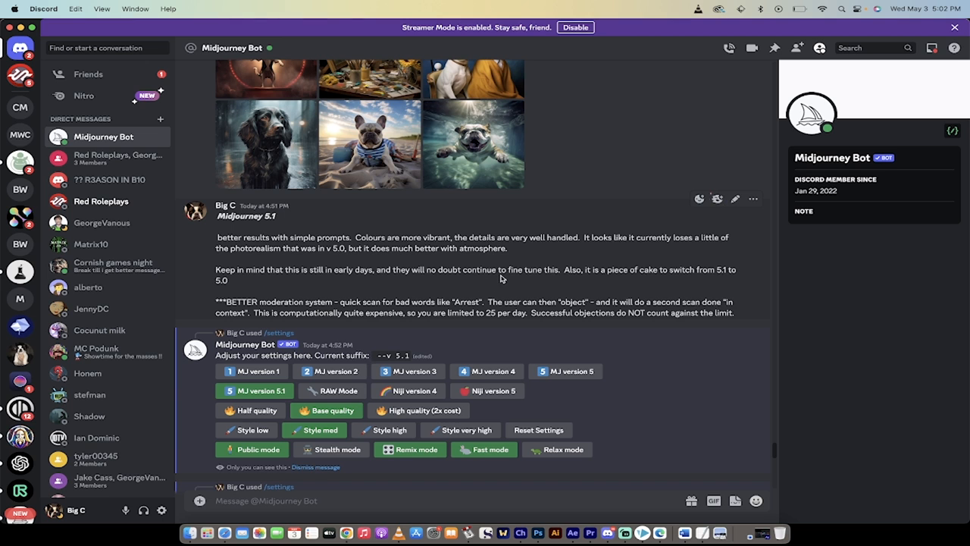
Step: Scroll past the internal error message to the dog arrest and French bulldog jail grids
scroll(down, 3)
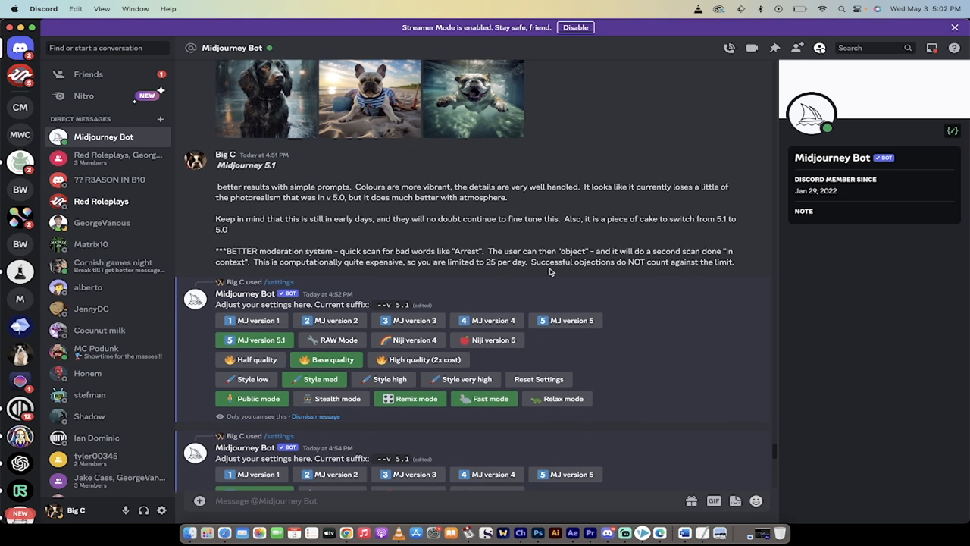
scroll(down, 3)
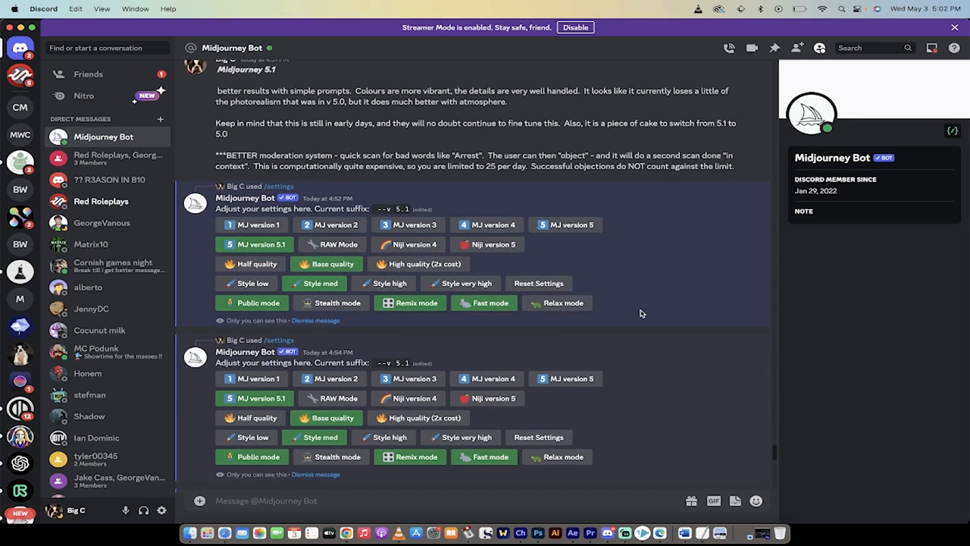
scroll(down, 3)
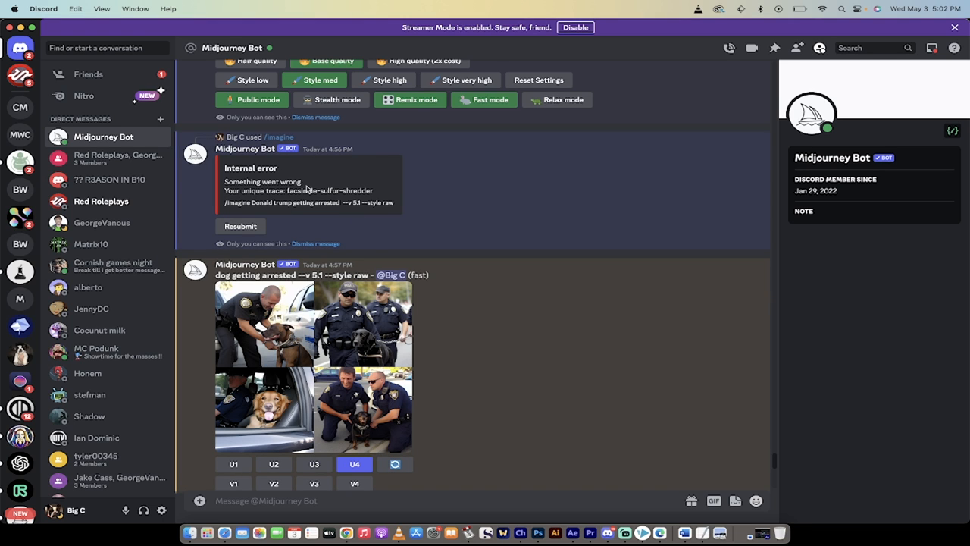
scroll(down, 3)
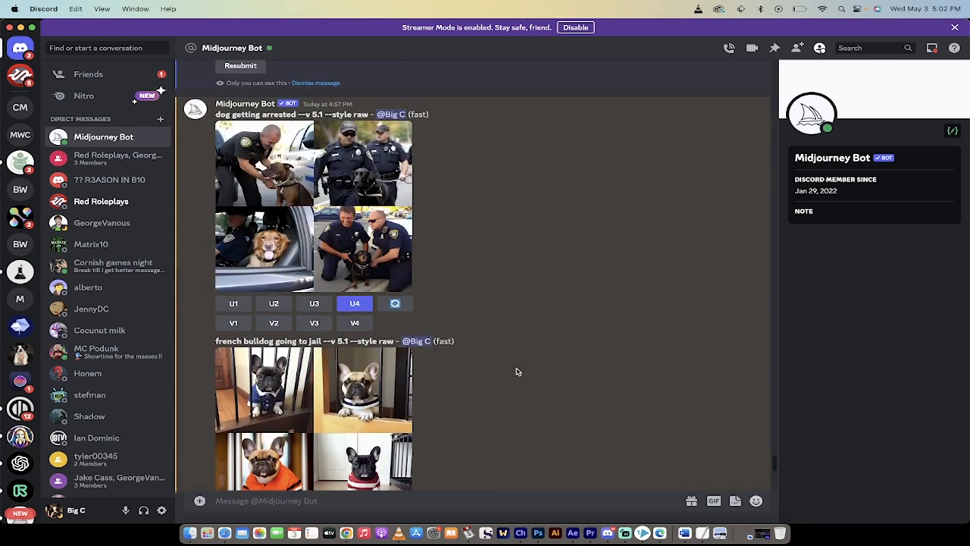
scroll(down, 3)
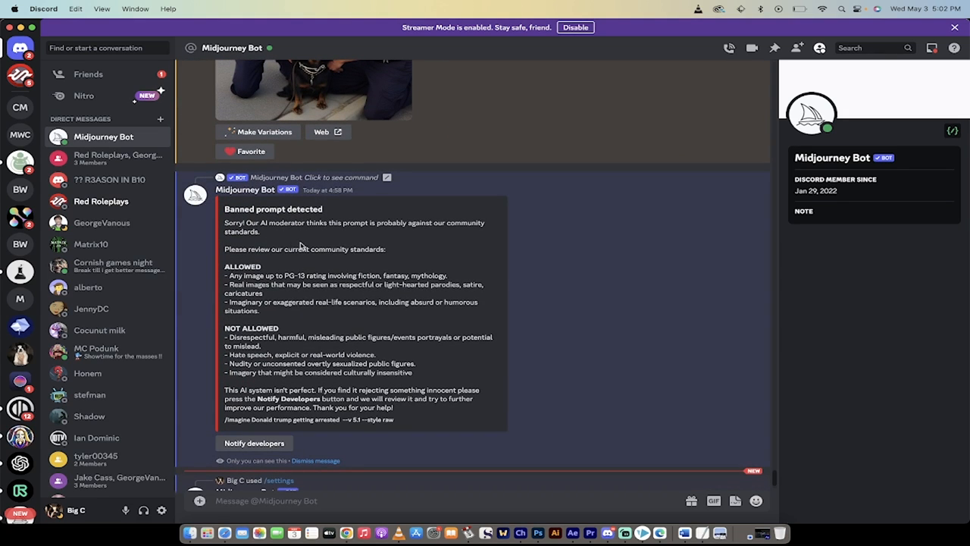
mouse_move(285, 419)
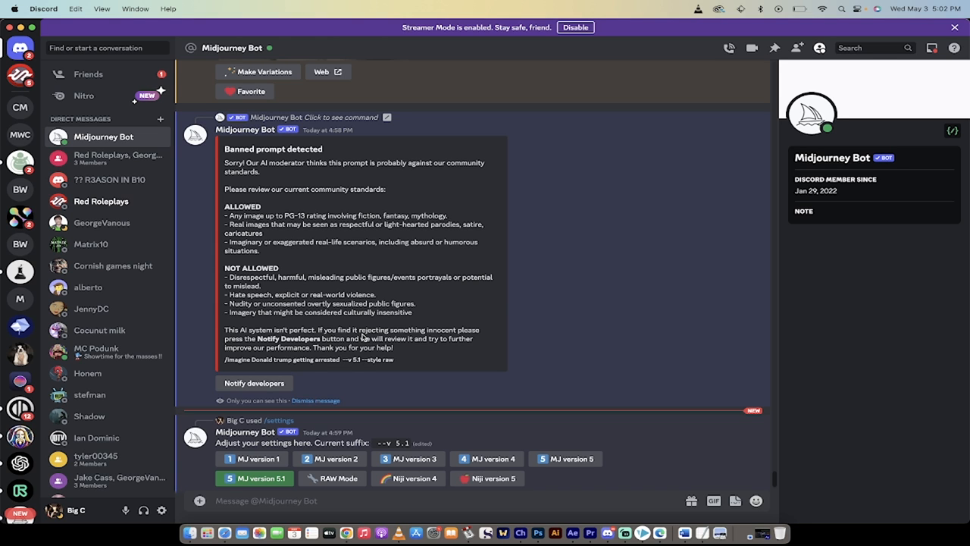
Step: Scroll through the upscaled Image #1 and #4 results and open the upscaled jail bulldog
scroll(down, 3)
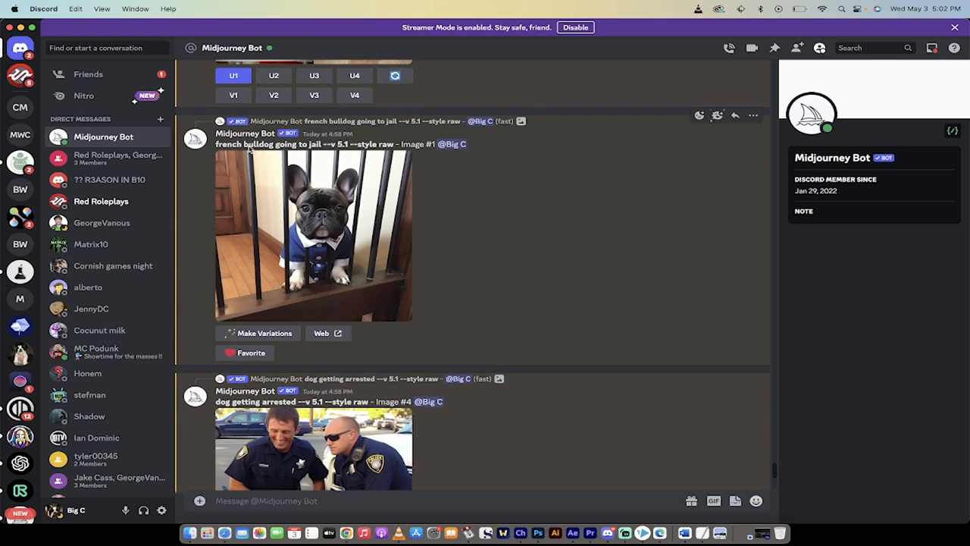
scroll(down, 3)
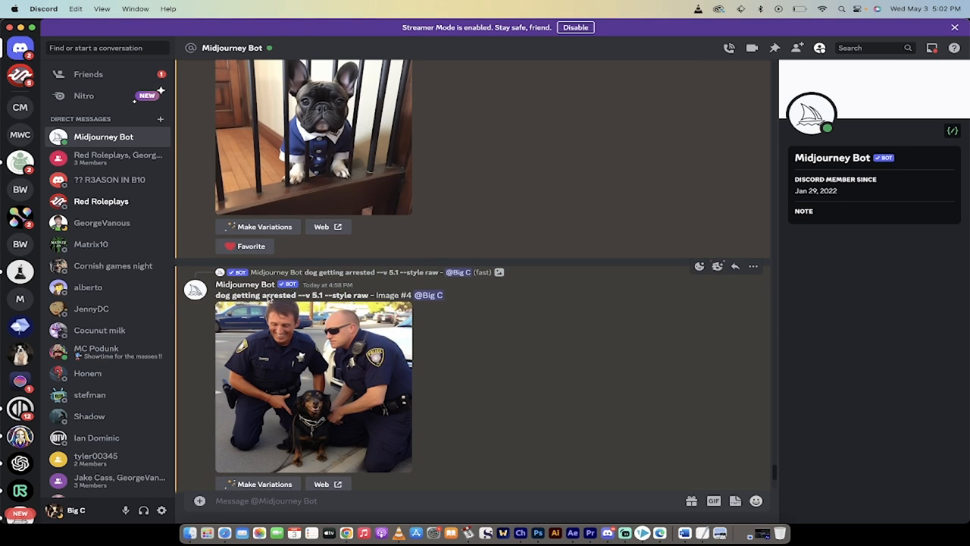
mouse_move(250, 332)
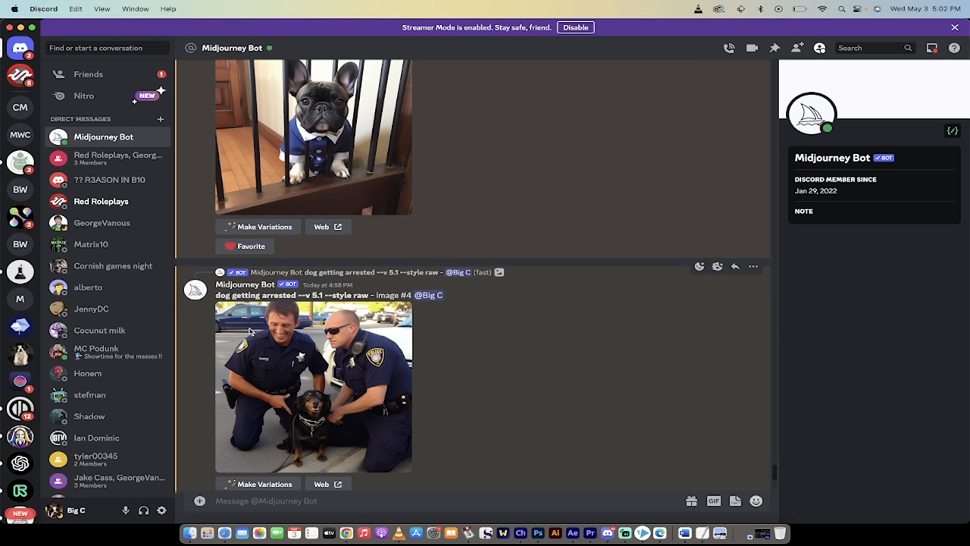
scroll(down, 3)
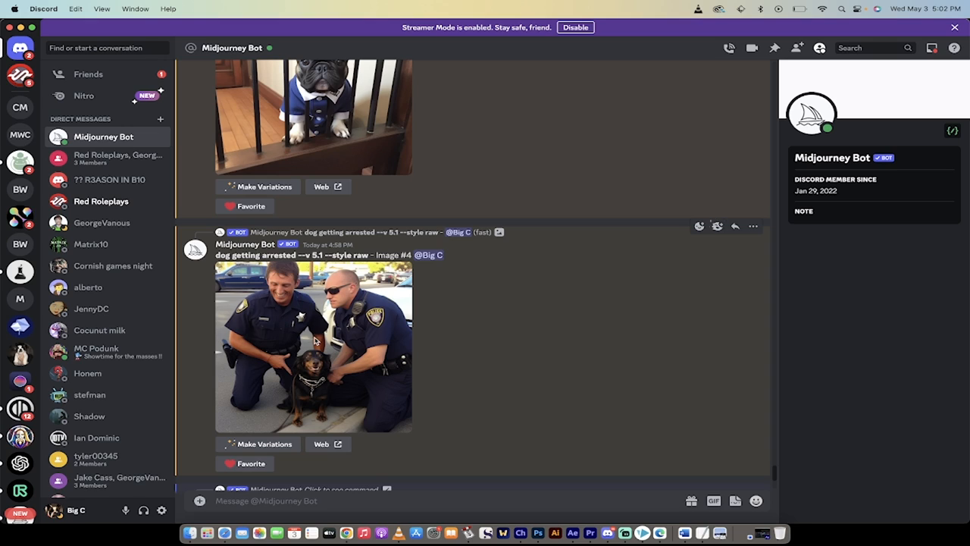
click(313, 347)
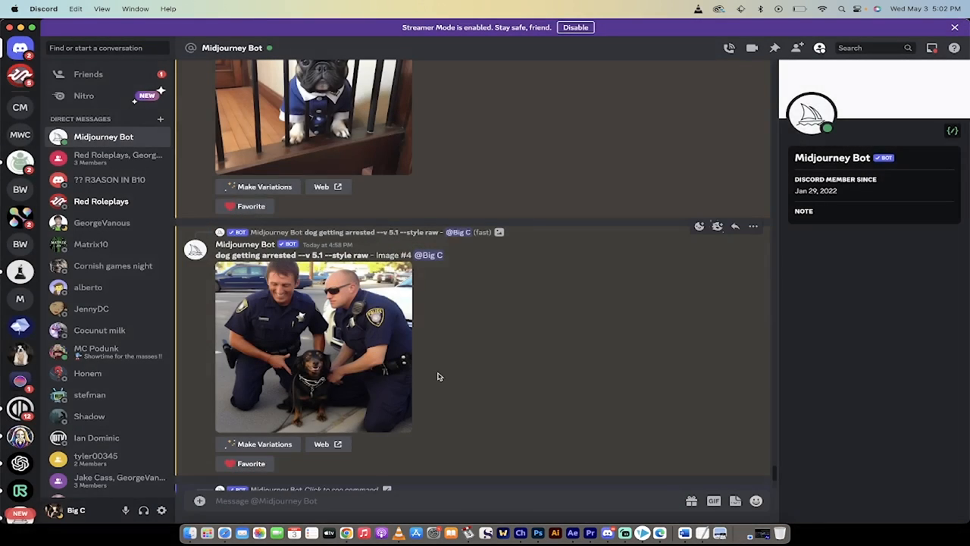
scroll(down, 3)
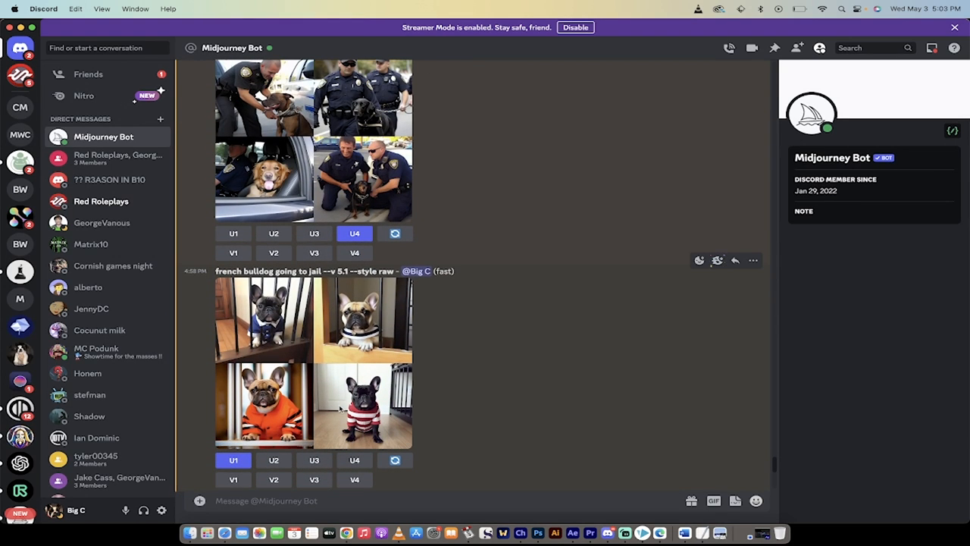
click(313, 362)
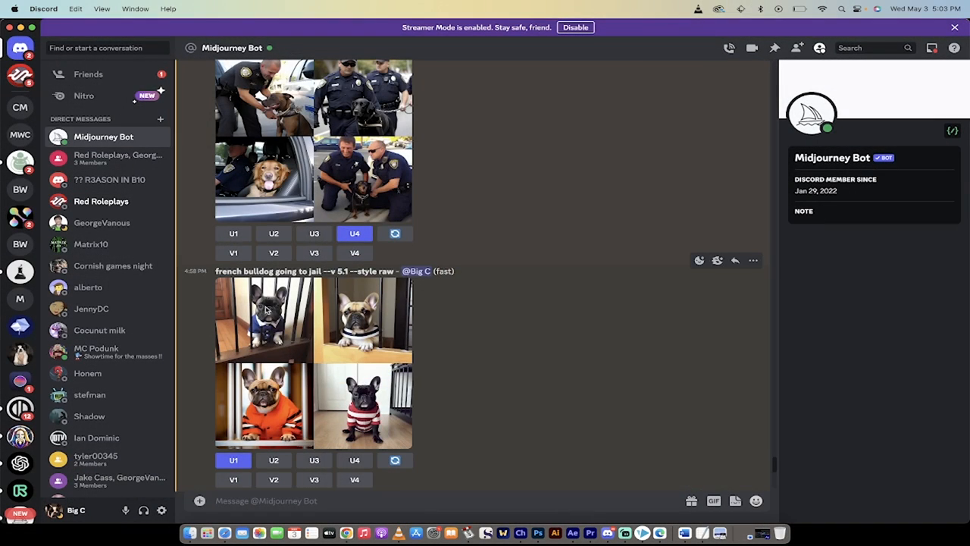
click(264, 320)
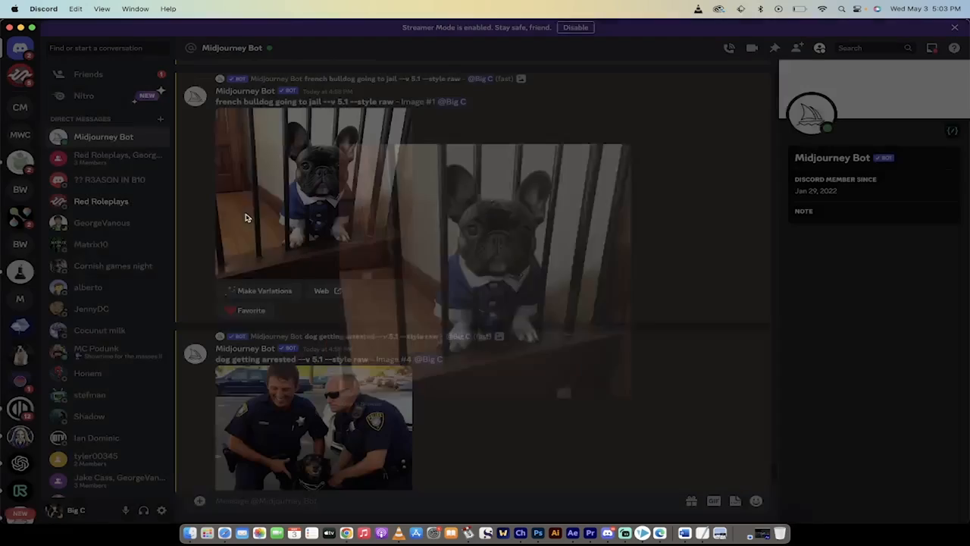
Step: Scroll past the Banned prompt detected notice to the latest --v 5.1 settings reply
scroll(down, 3)
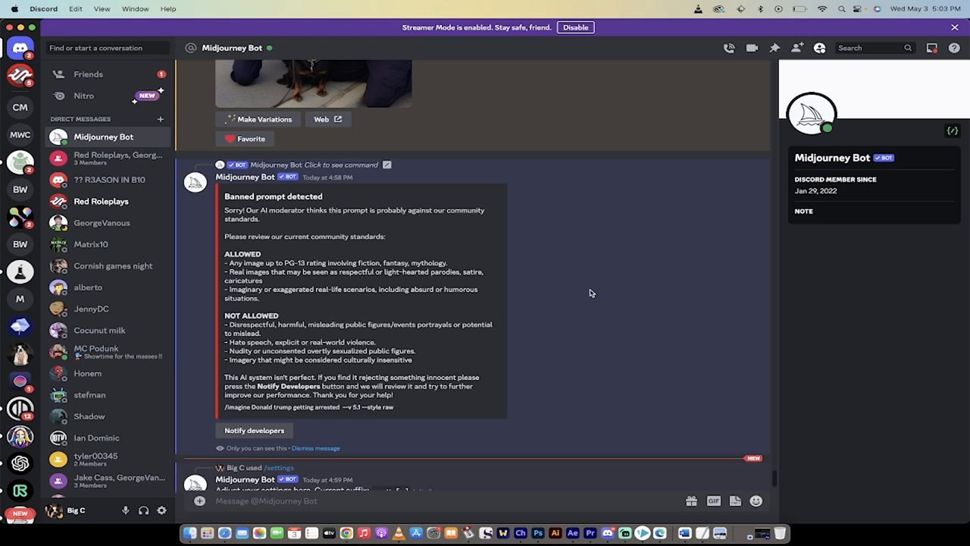
scroll(down, 3)
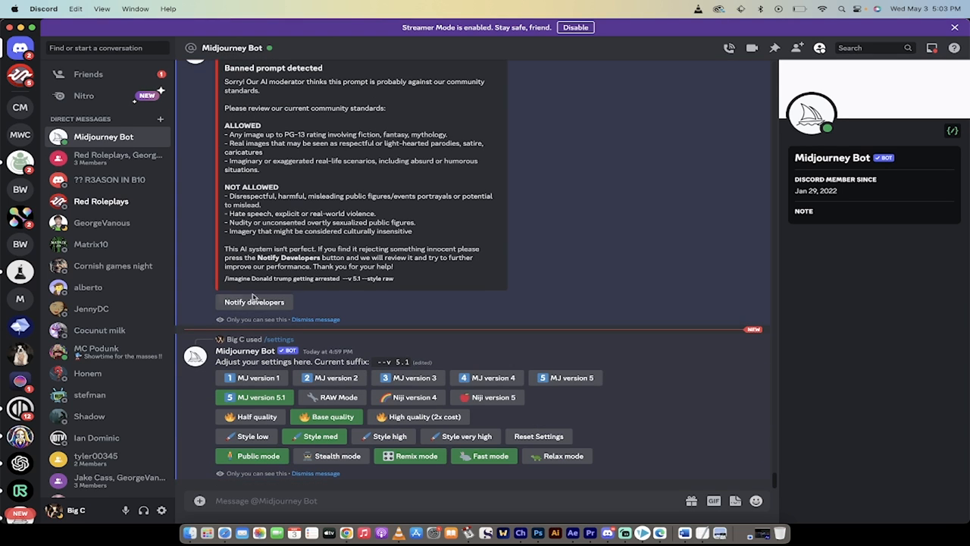
mouse_move(519, 347)
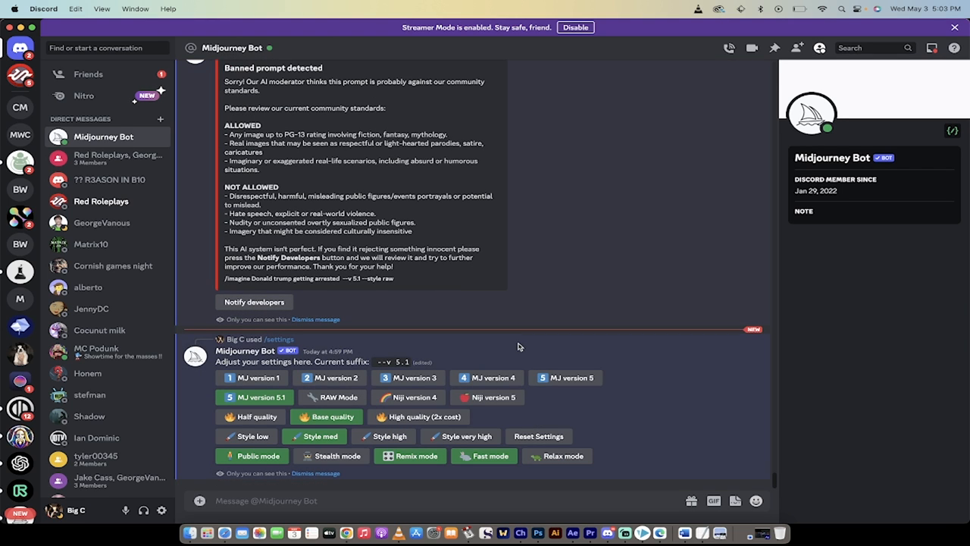